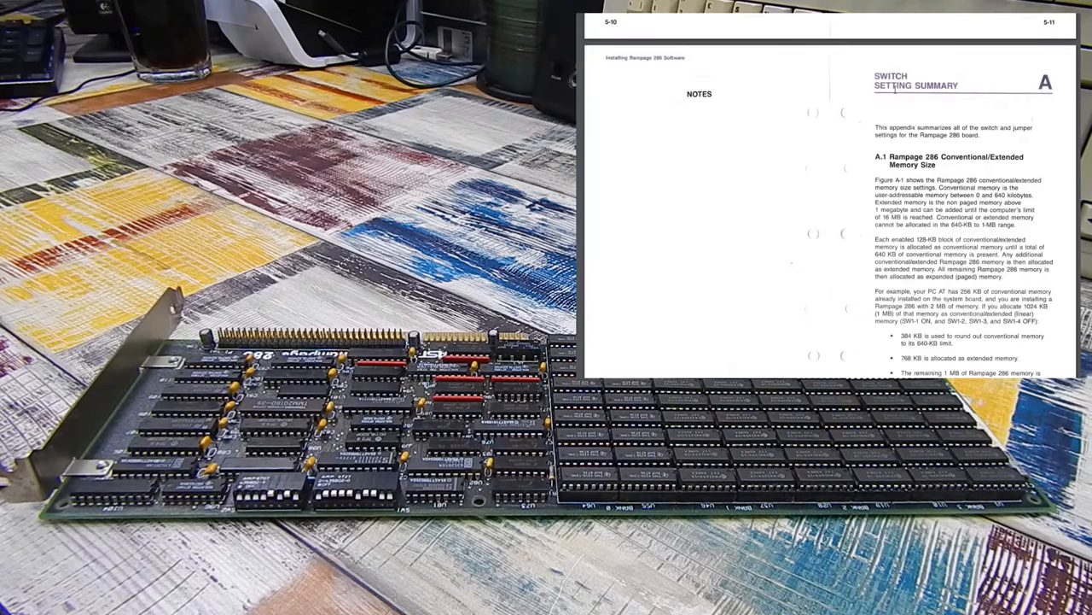
- List drive C: and launch the AST SuperPak installer from the RAMPAGE directory
scroll(down, 3)
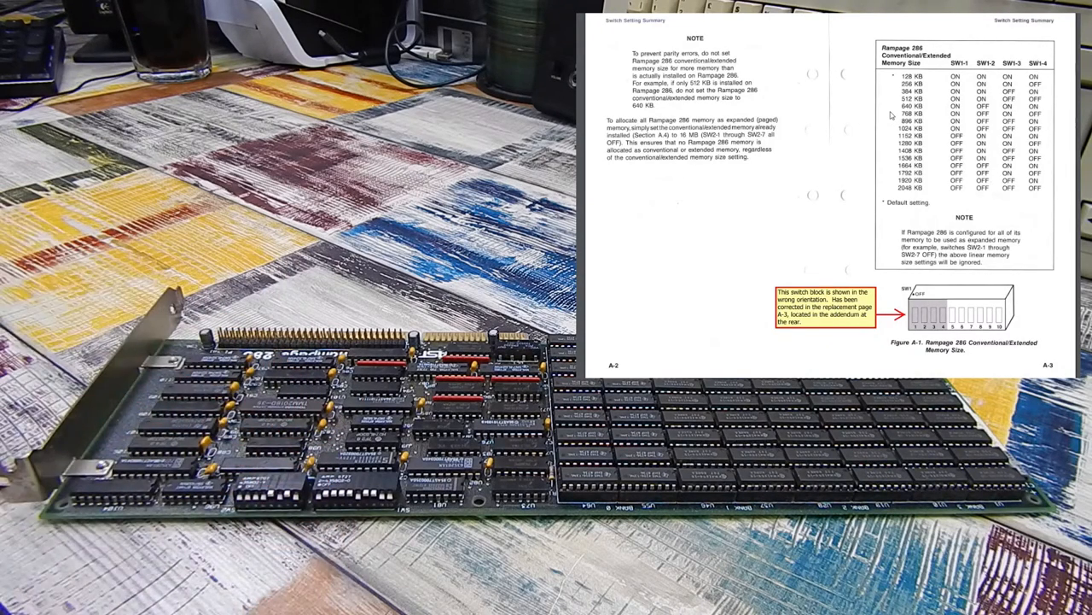
mouse_move(939, 132)
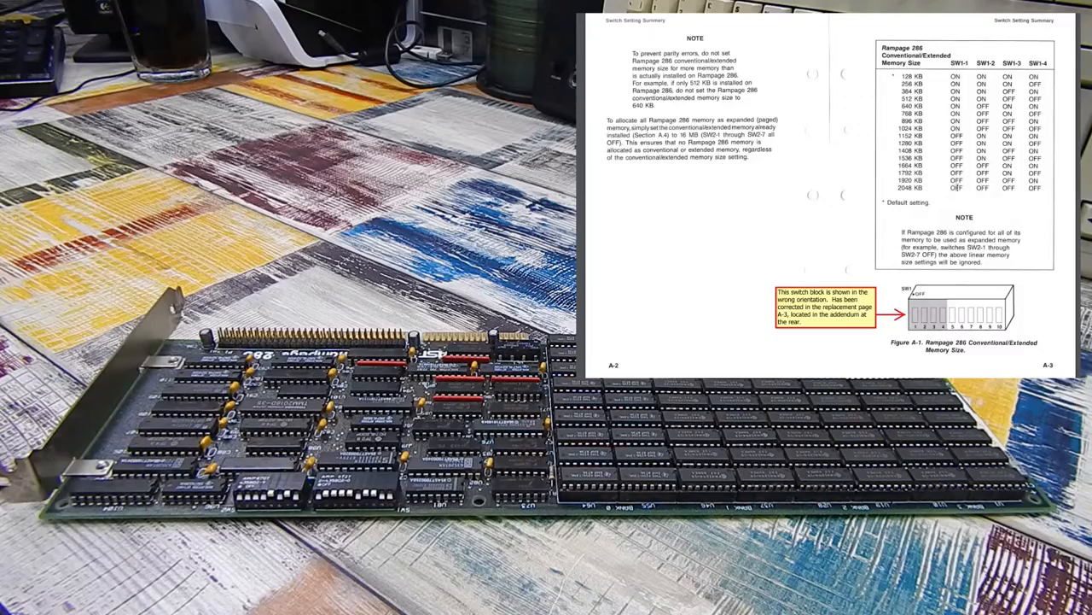
scroll(down, 3)
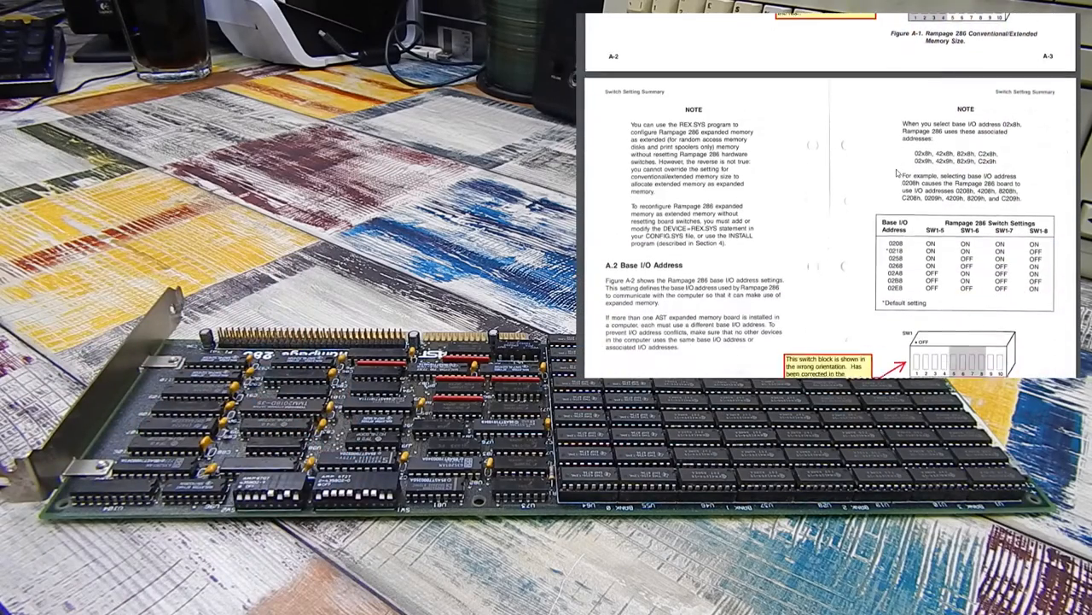
scroll(down, 3)
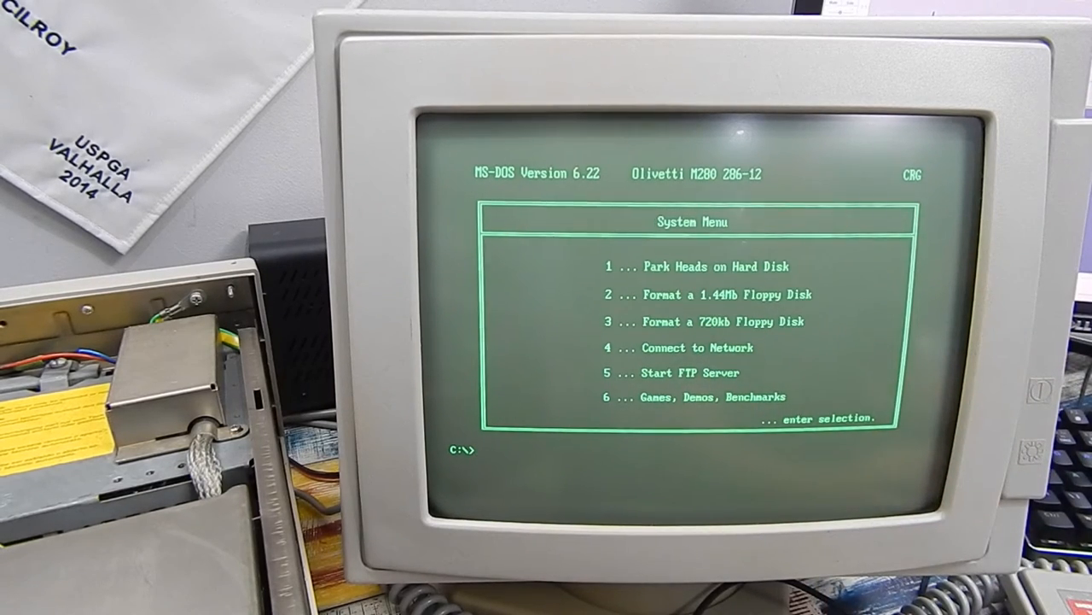
text(dir)
text(install)
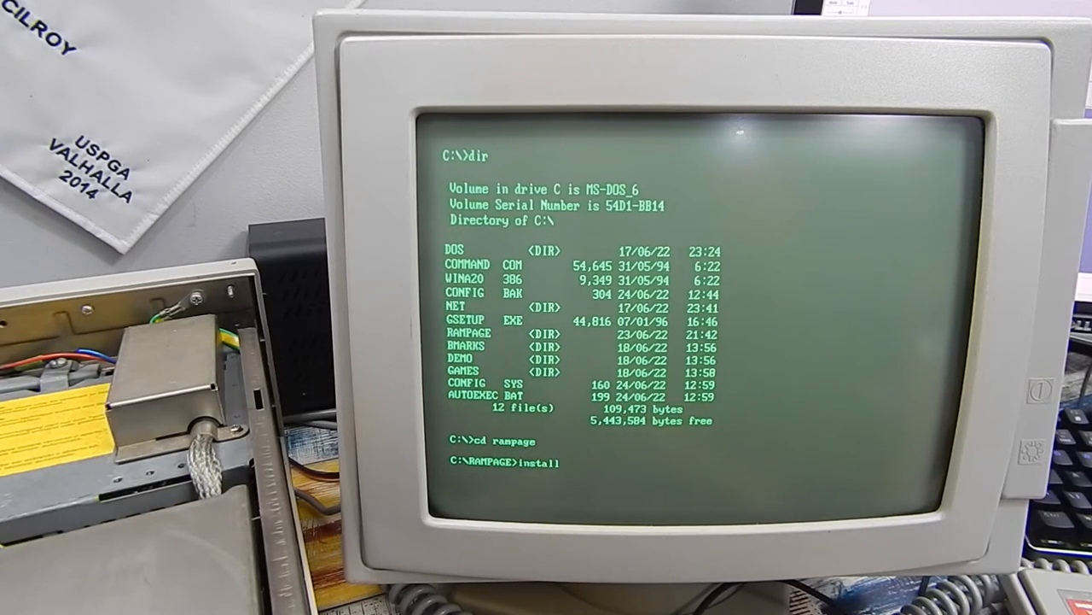
key(enter)
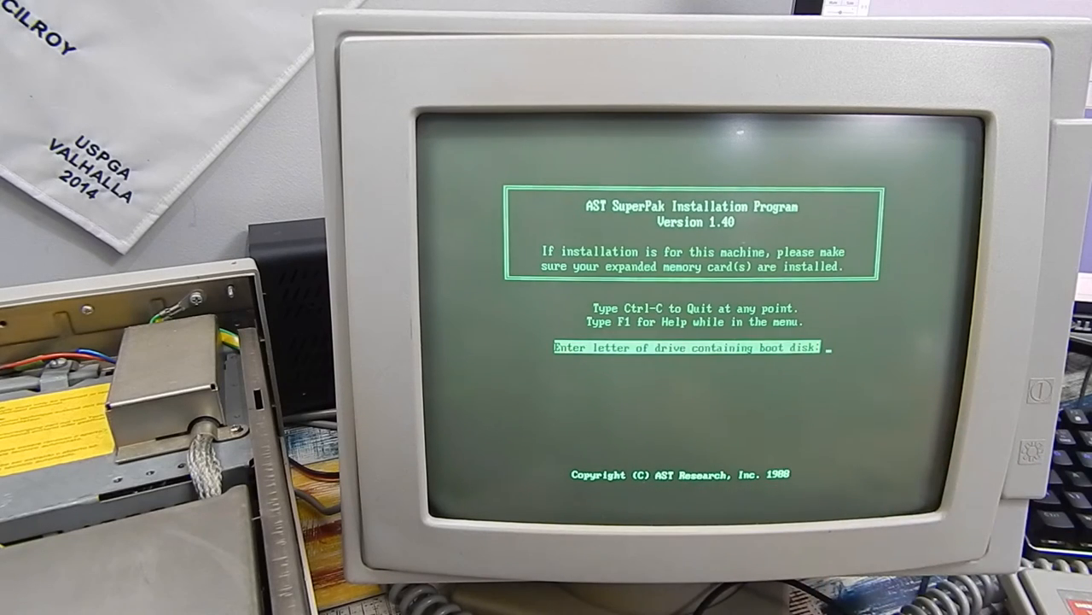
- Answer C for the boot disk drive and Y for the video card type
text(C:)
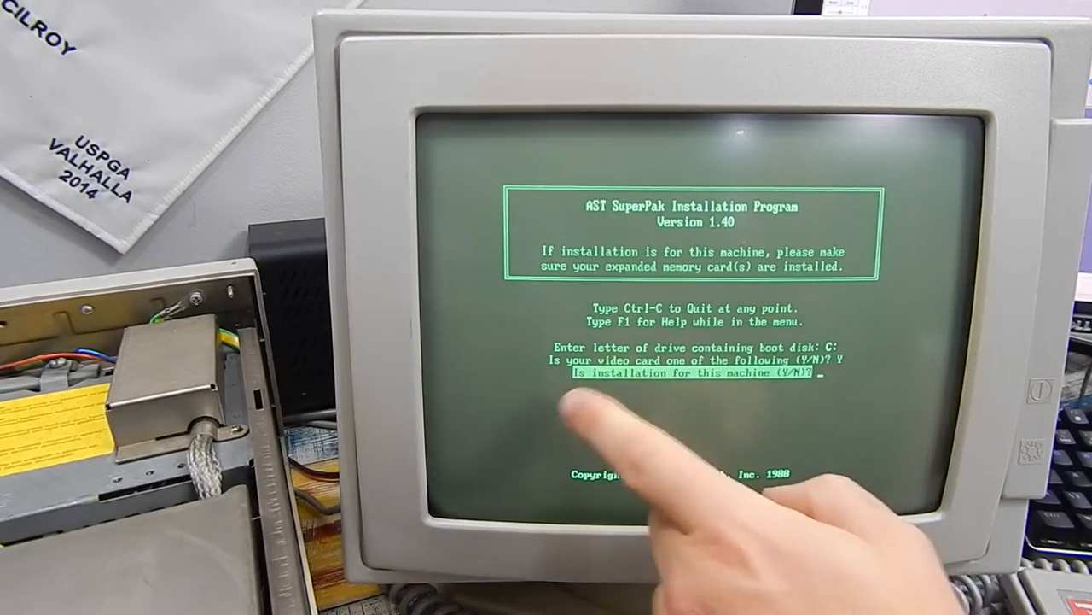
text(Y)
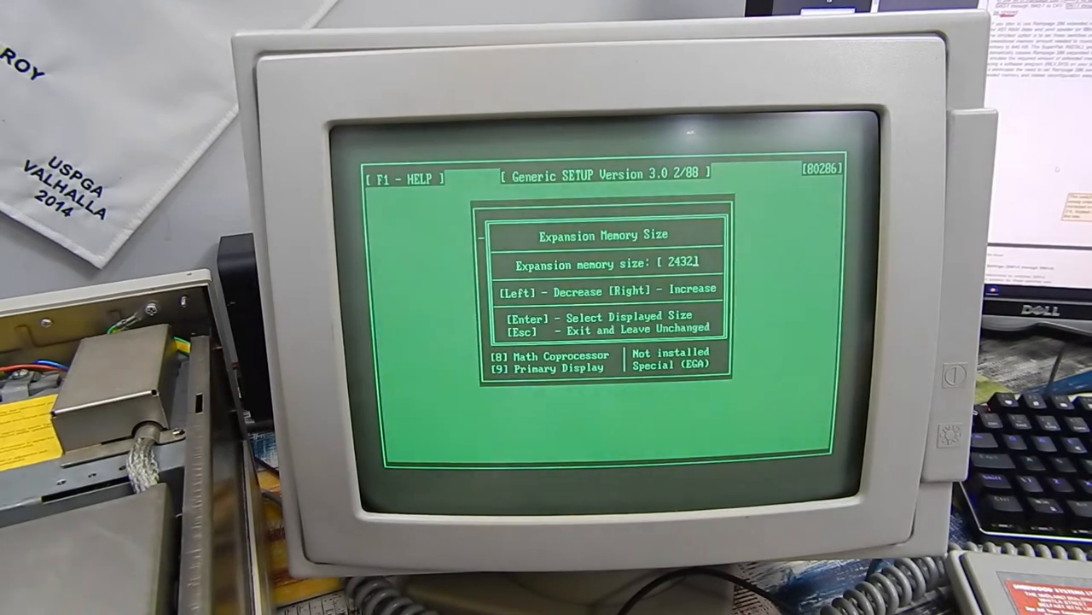
- Exit Generic SETUP to the C:\> prompt and begin typing cd rampage
key(Left)
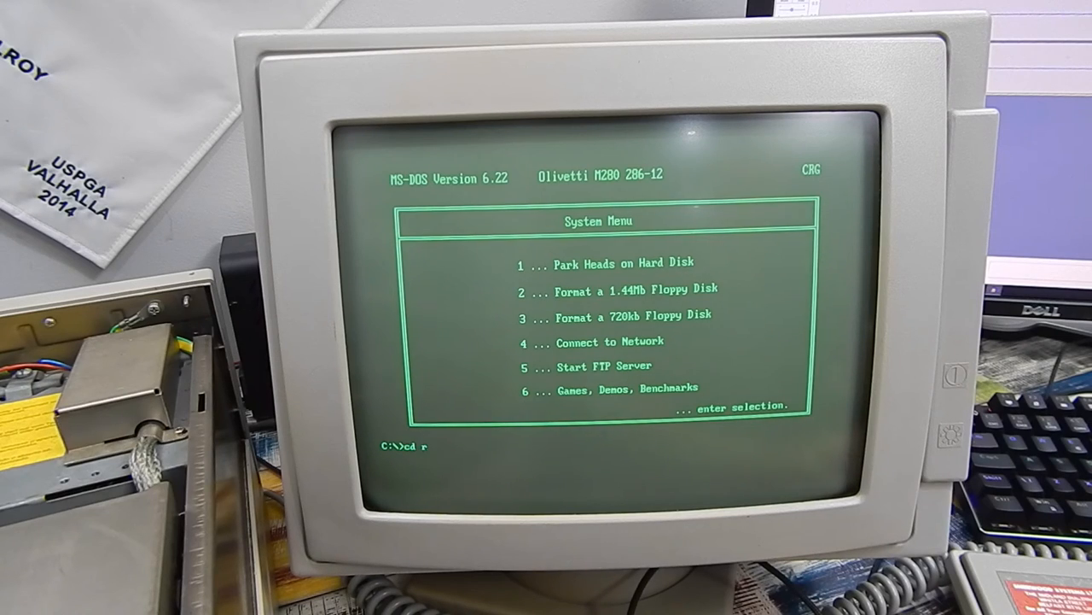
text(ampage)
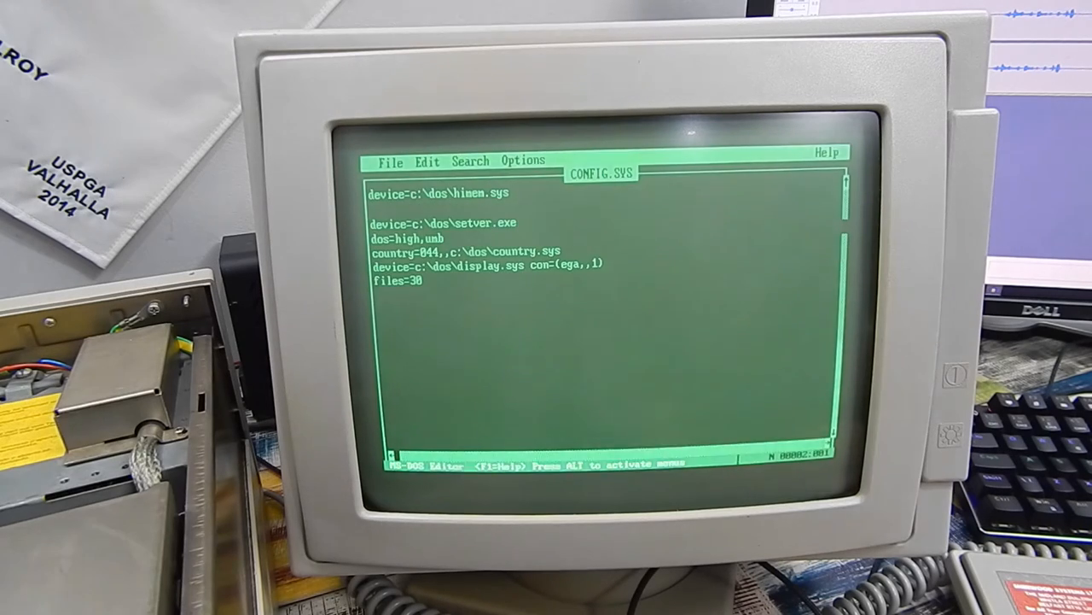
- Begin a device=c:\rampage\ driver line below the himem.sys entry in CONFIG.SYS
text(device=c:\rampage)
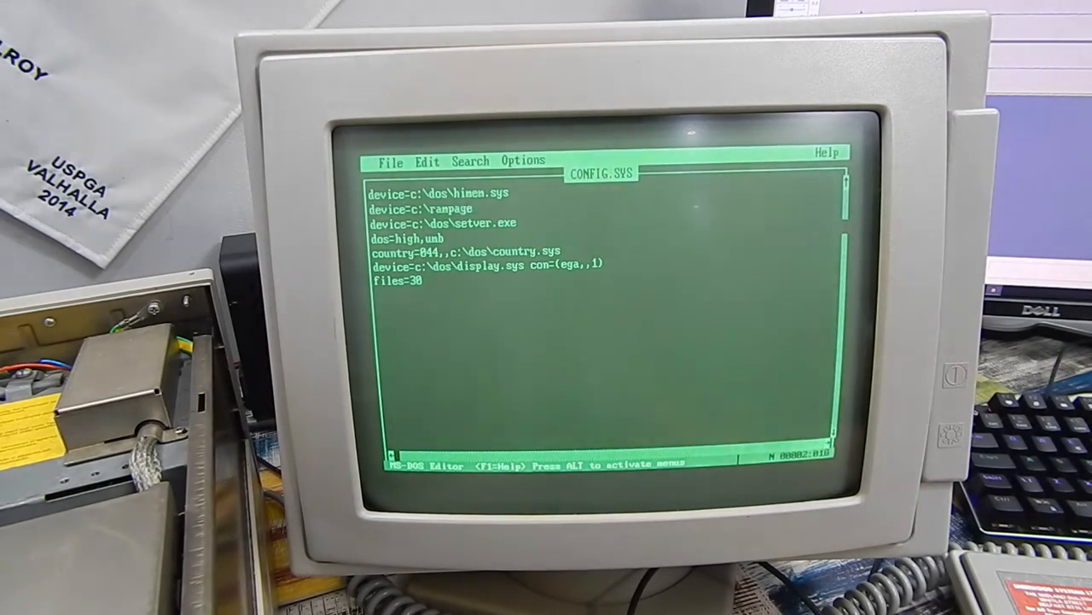
text(\rem)
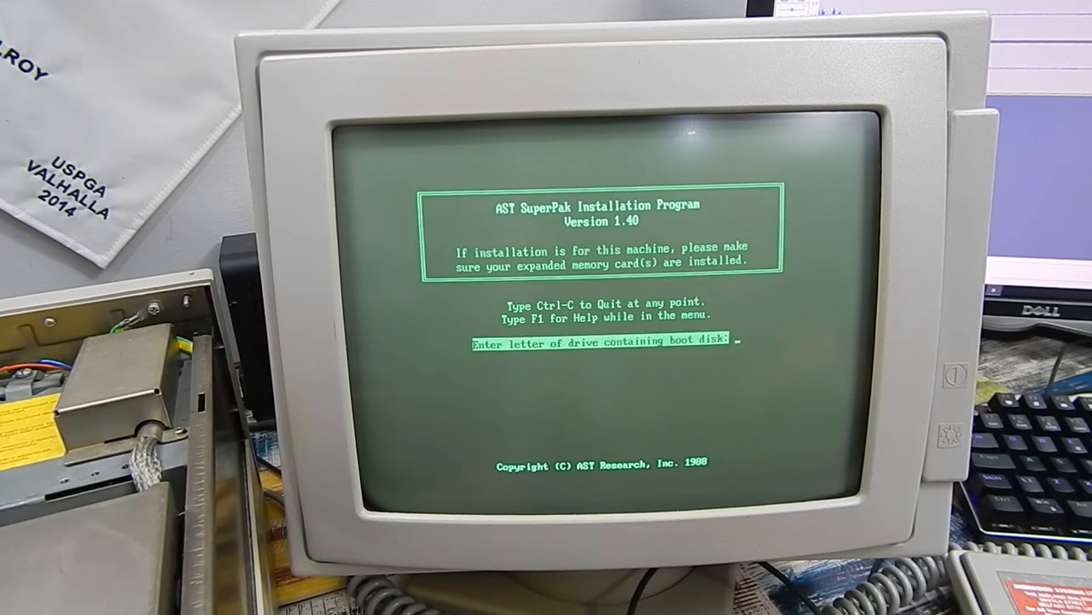
- Enter the boot drive, add a 512K extended fASTdisk, then quit and save
key(enter)
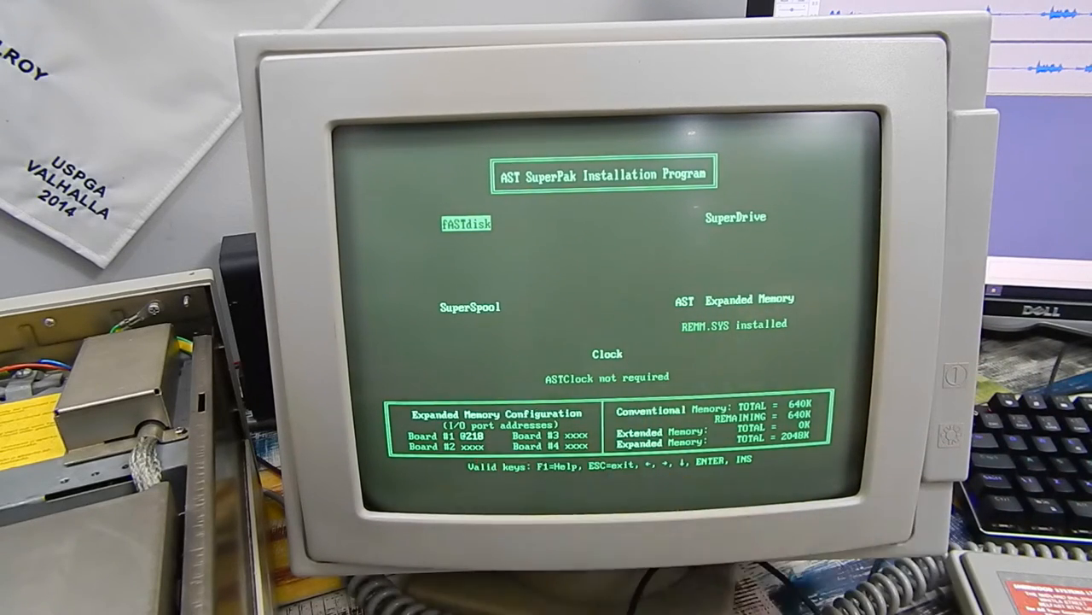
mouse_move(896, 358)
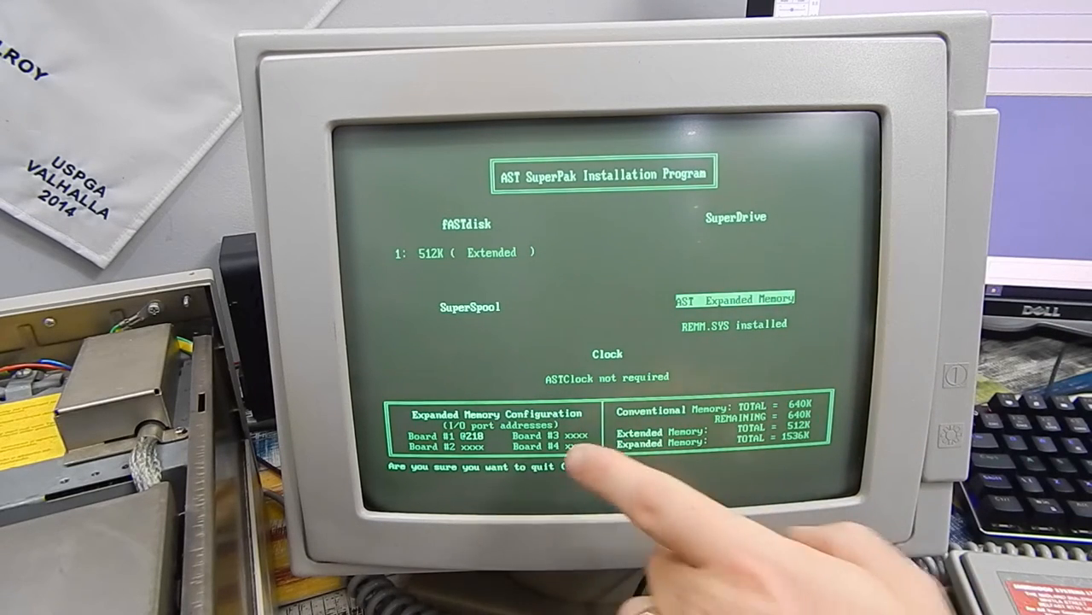
key(y)
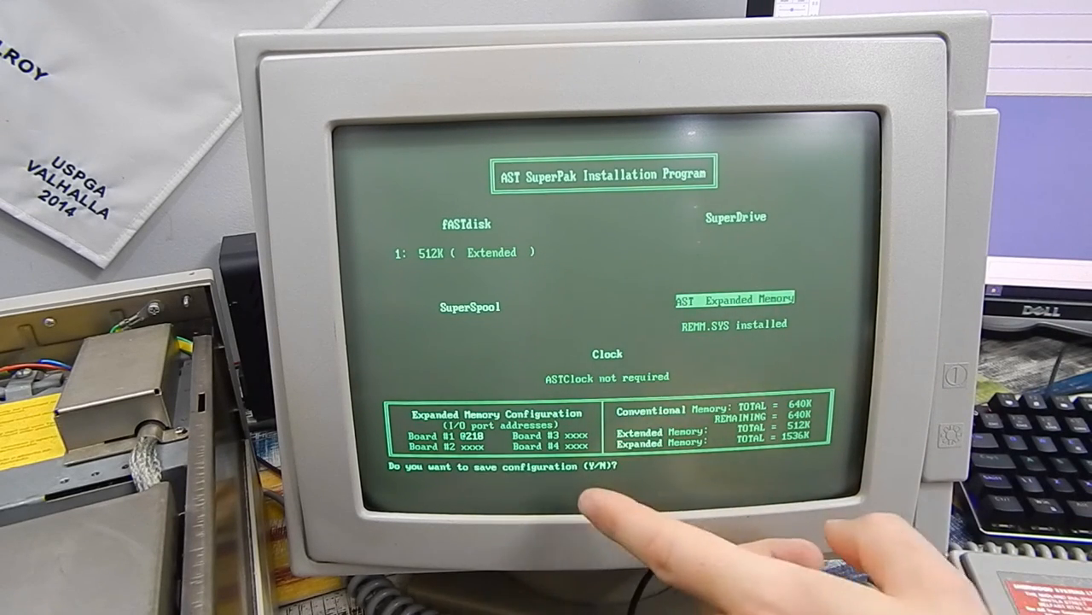
key(y)
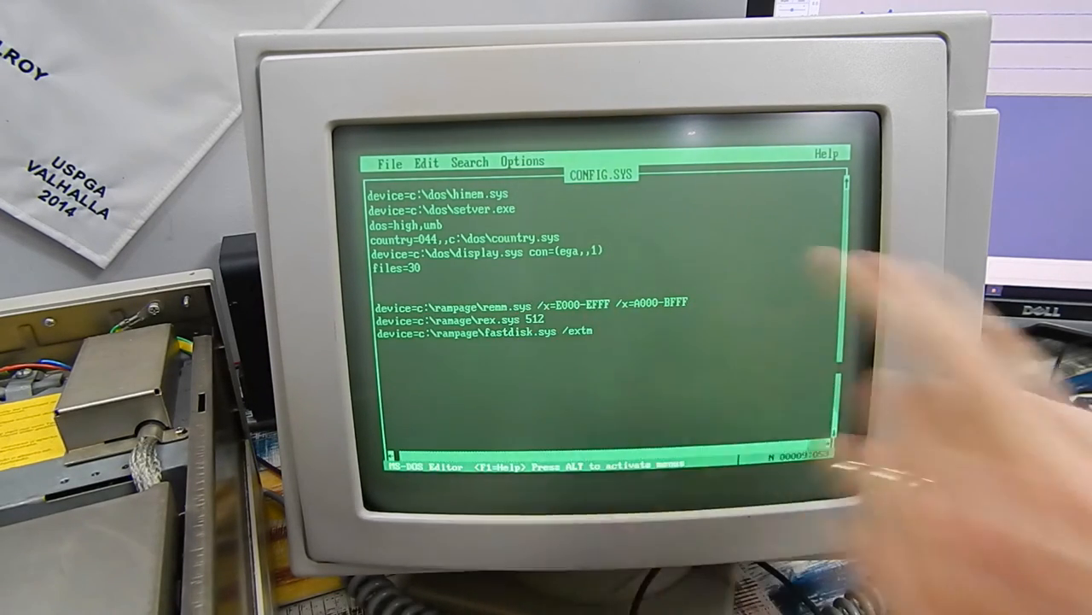
- Append the /n switch to the device=c:\rampage\remm.sys line
text(/n)
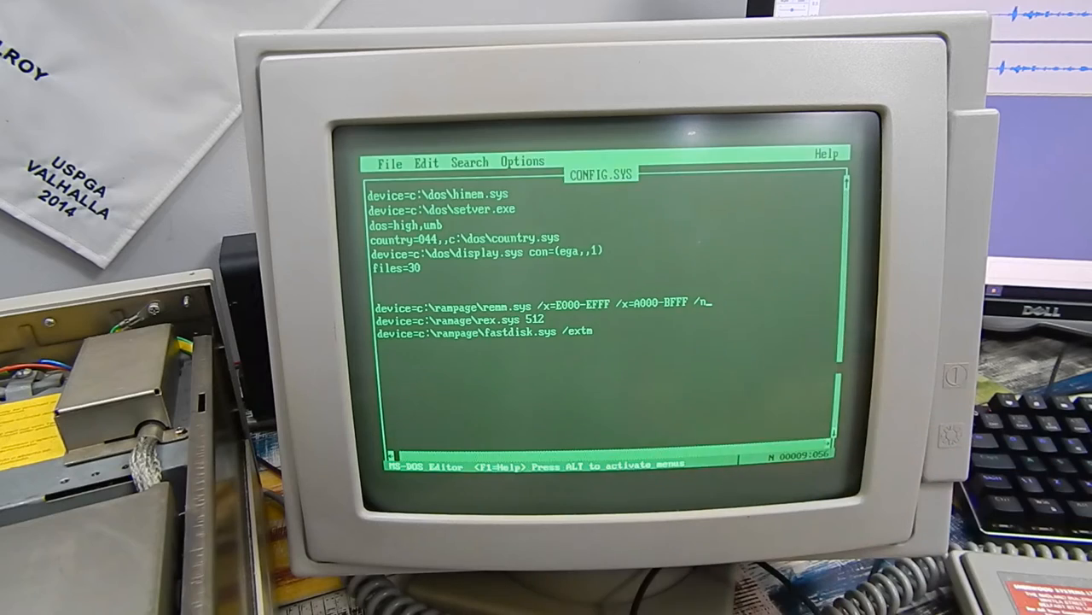
click(390, 162)
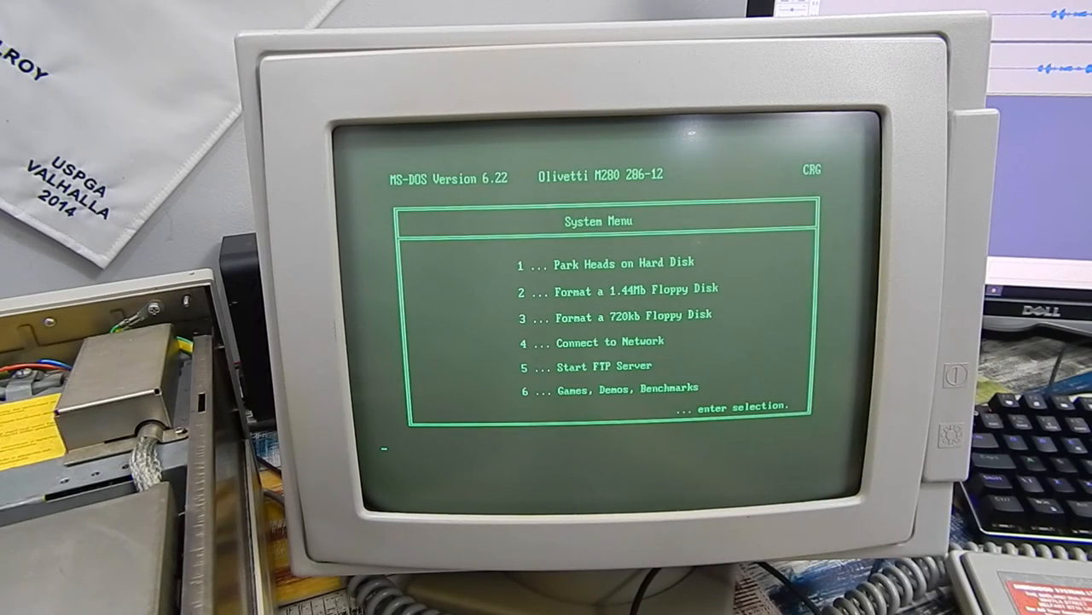
- Check the empty RAM disk D:, then run mem showing 2,048K expanded memory
text(d:)
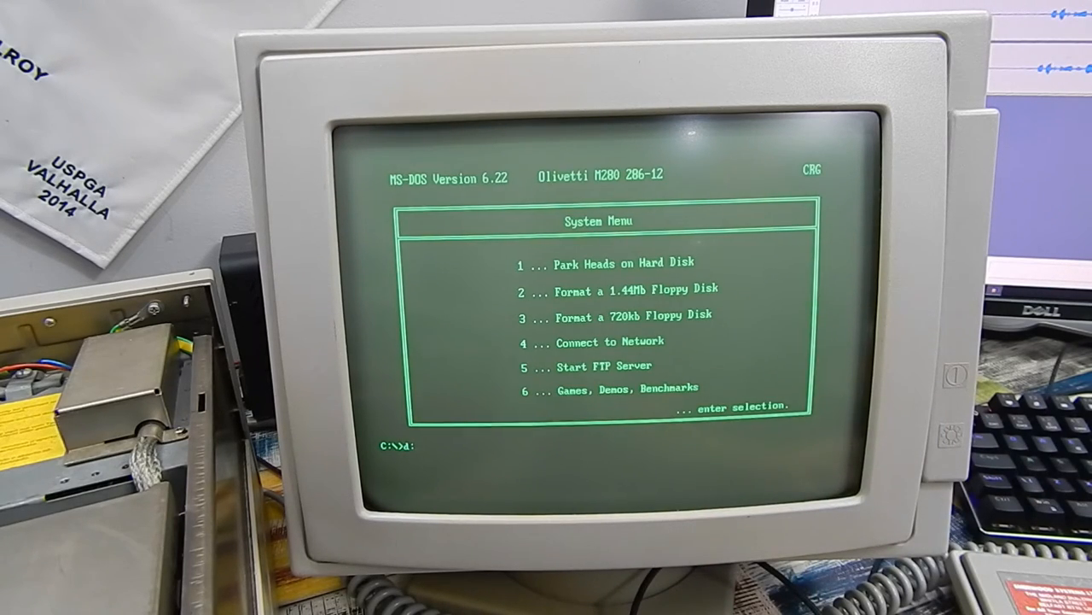
text(d)
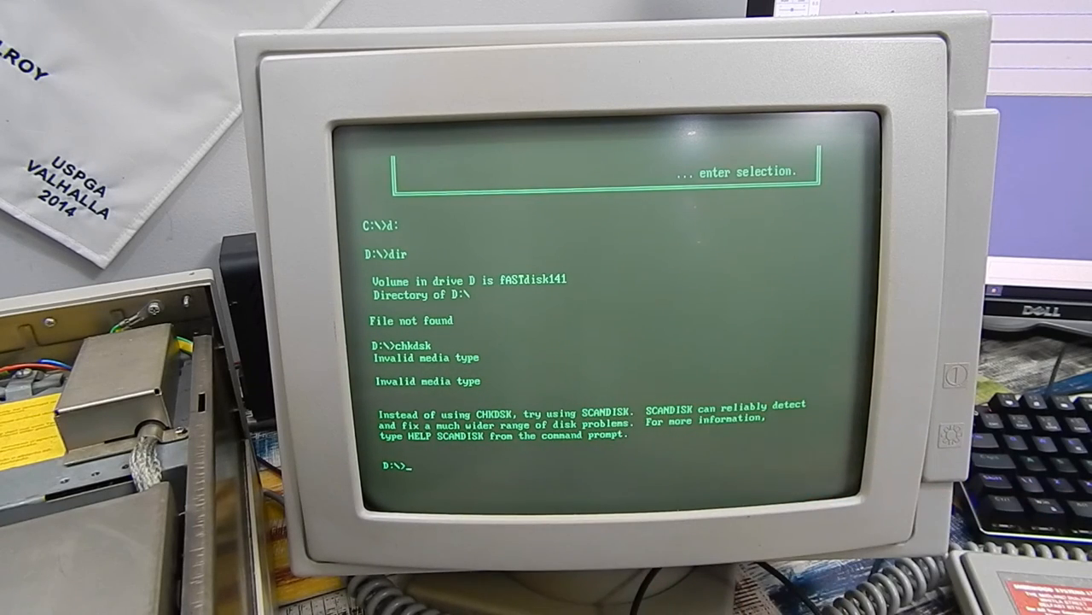
text(mem)
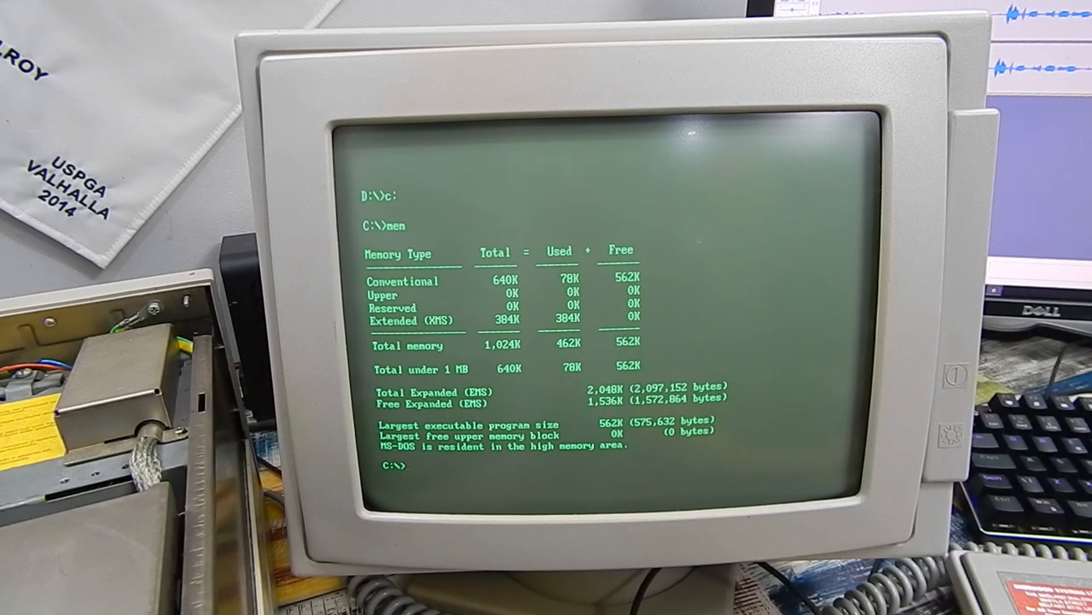
- Switch to D: and write a test note in EDIT TEXT.TXT
text(d:)
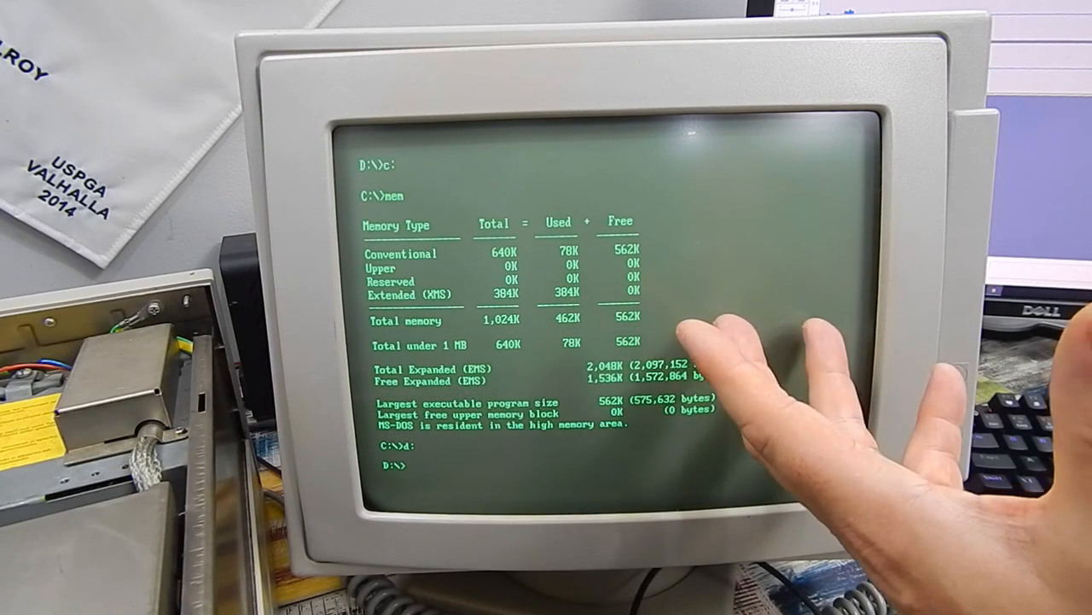
text(edi)
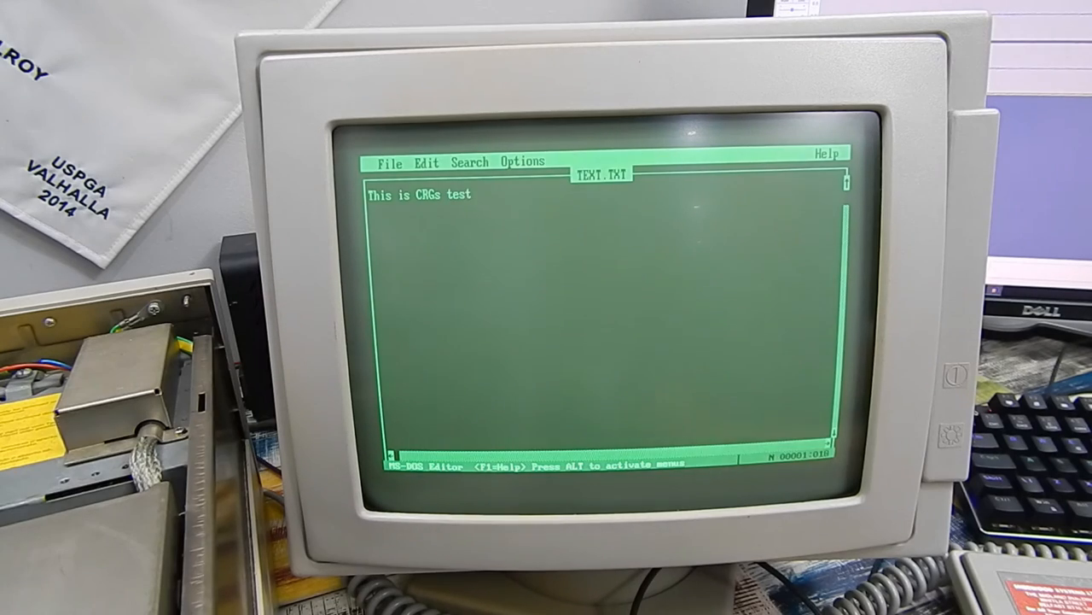
text(text file on ram disk D)
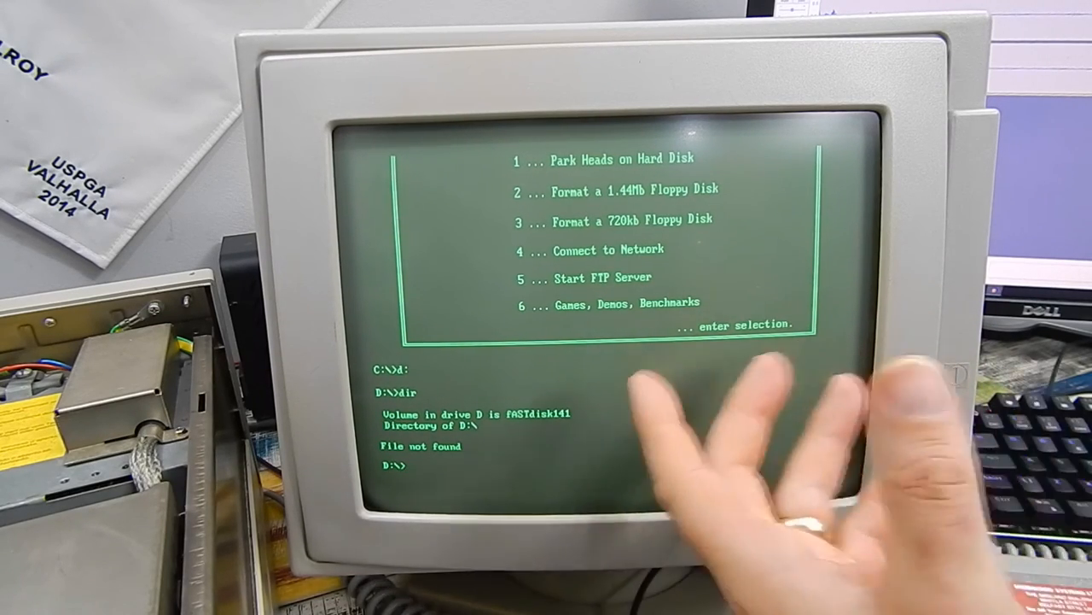
- Type mem at the D:\> prompt on the now-empty RAM disk
text(mem)
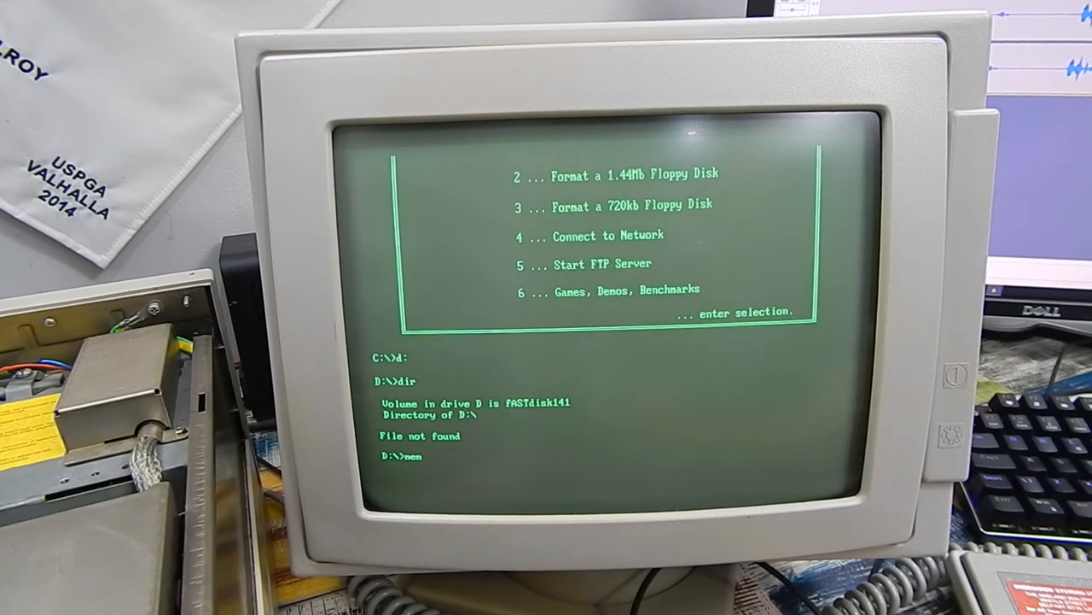